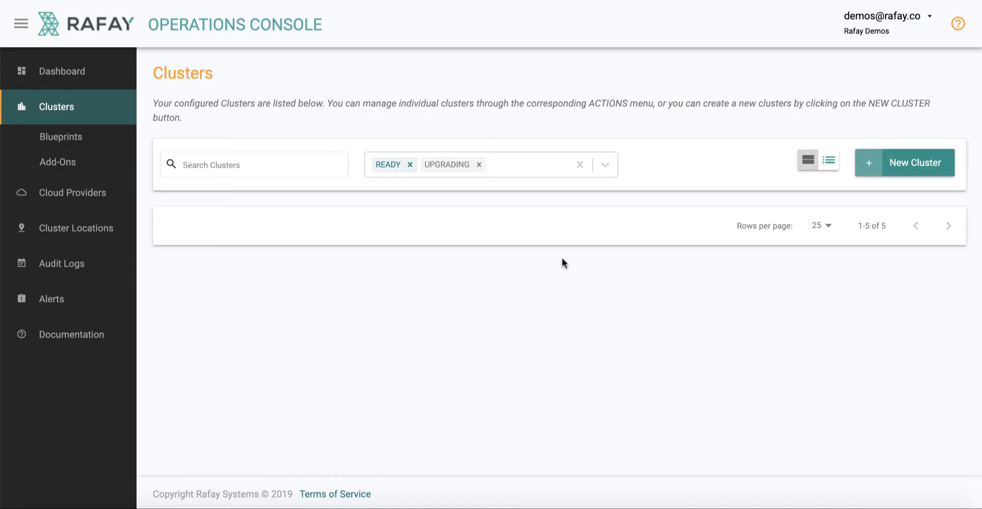
pyautogui.moveTo(890, 170)
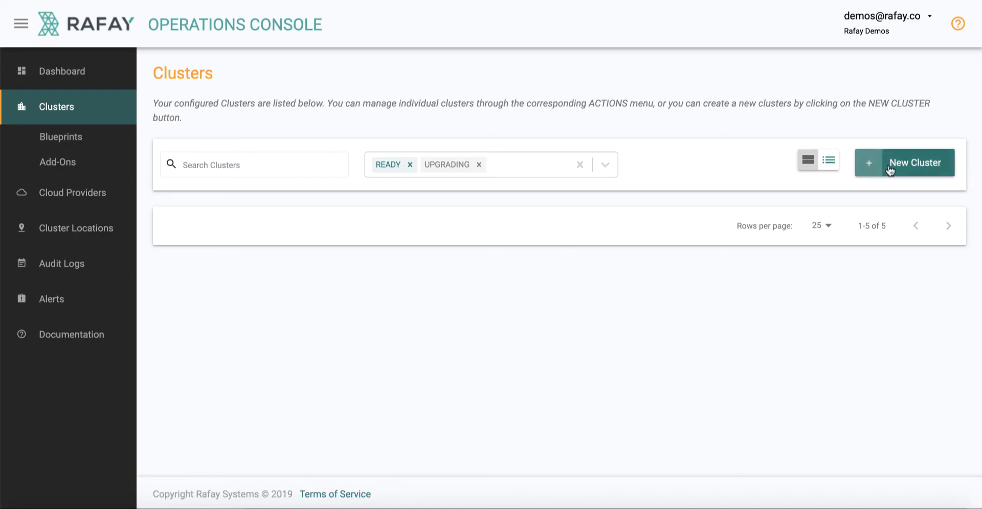
# Open the New Cluster dialog from the Clusters page
pyautogui.click(903, 162)
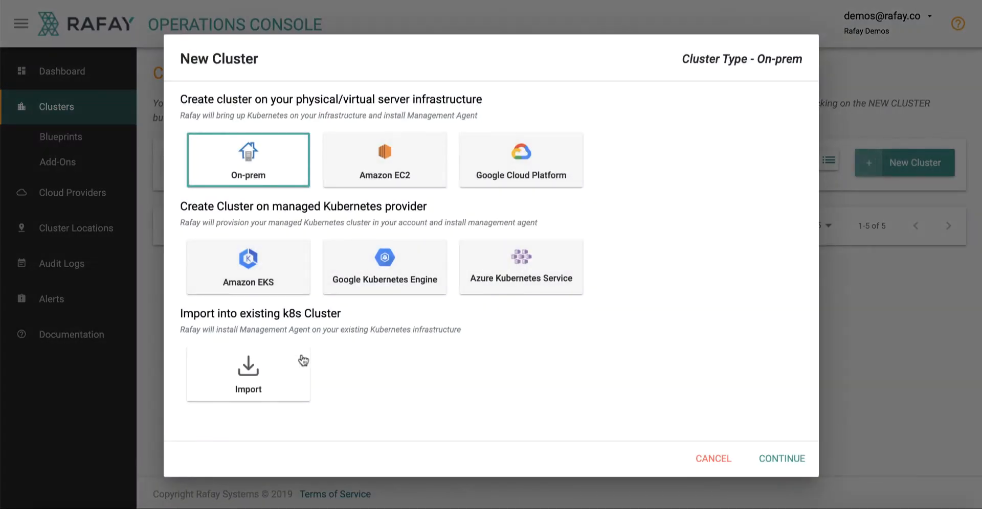
# Create import cluster 'demo-eks-east' in aws/us-east-1 with the default blueprint
pyautogui.click(248, 370)
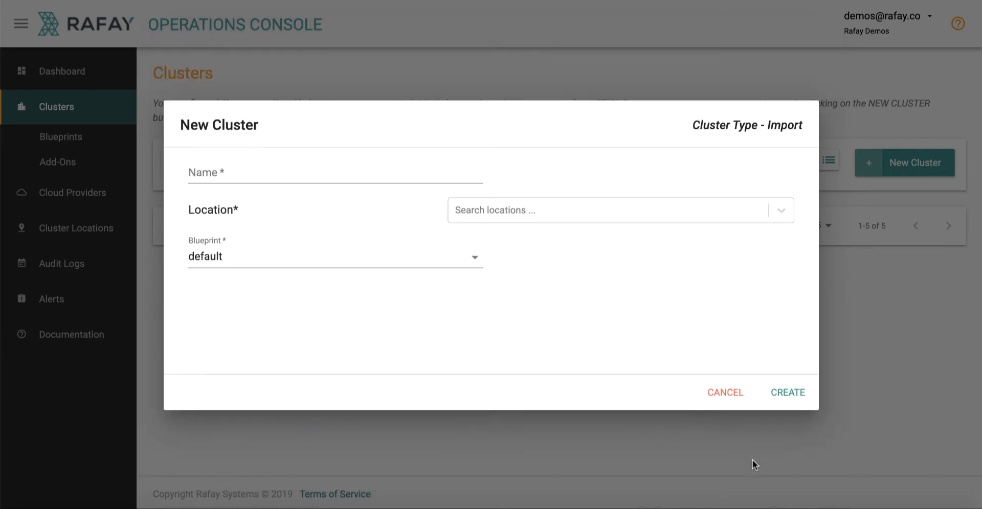
pyautogui.write('demo-eks-')
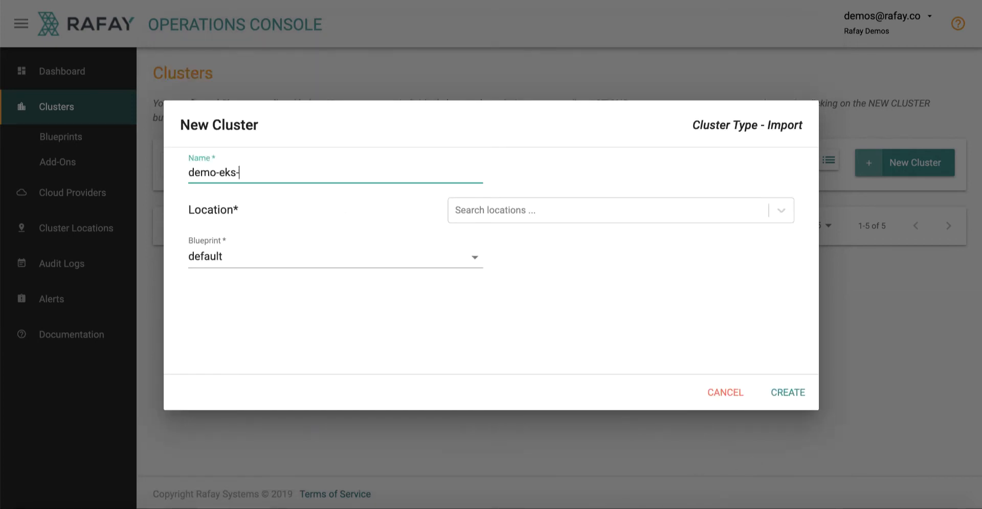
pyautogui.write('east')
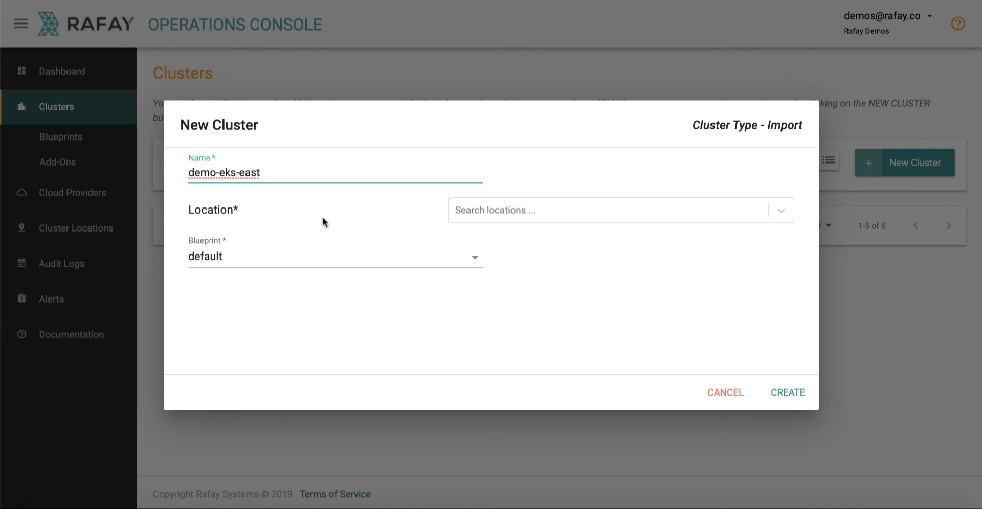
pyautogui.click(620, 210)
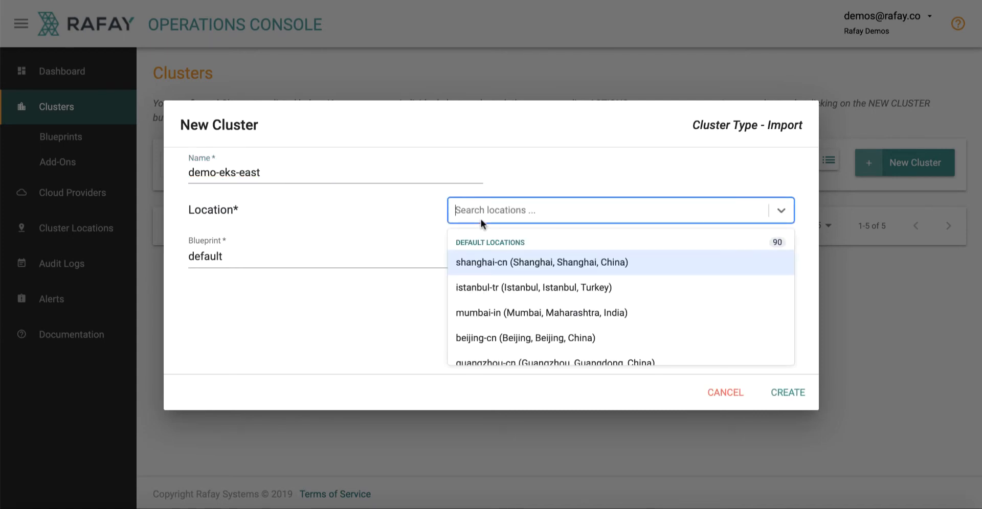
pyautogui.write('arl')
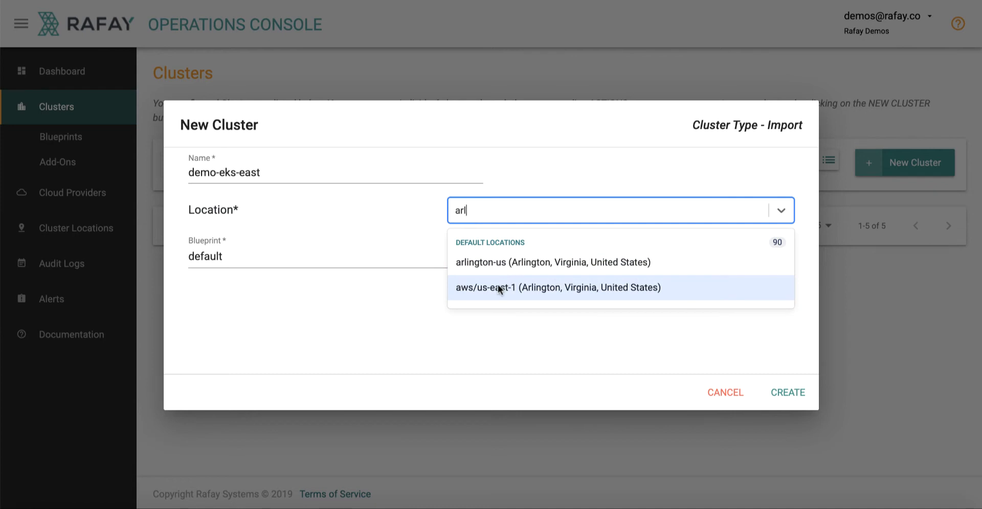
pyautogui.moveTo(501, 289)
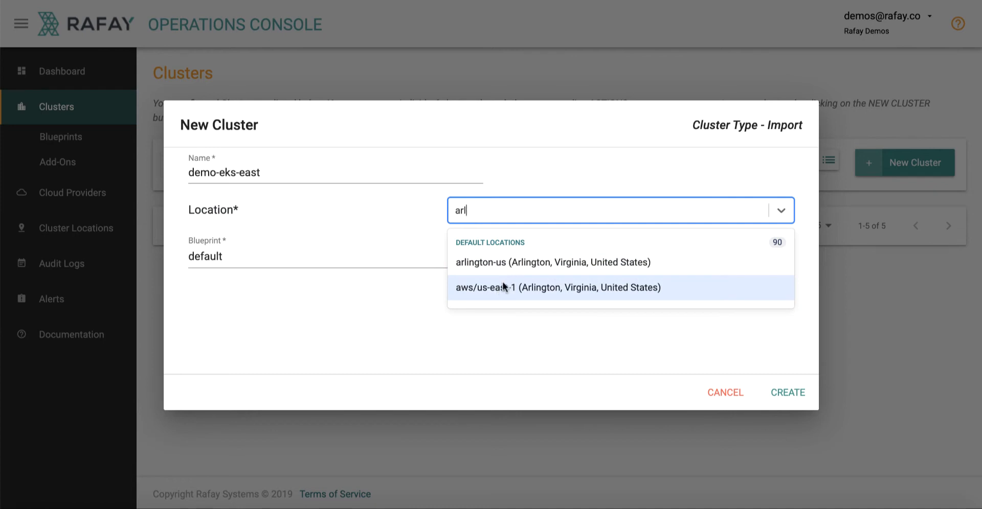
pyautogui.click(558, 288)
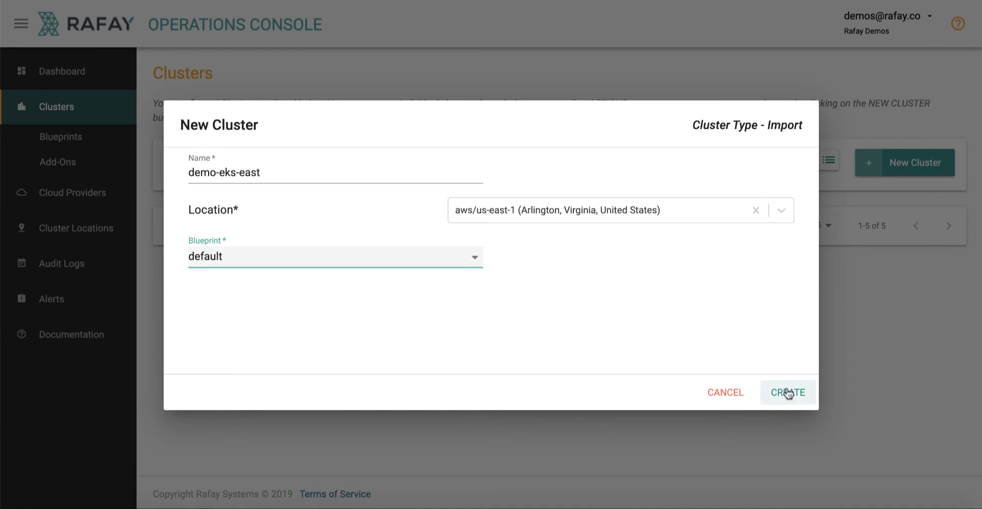
pyautogui.click(786, 392)
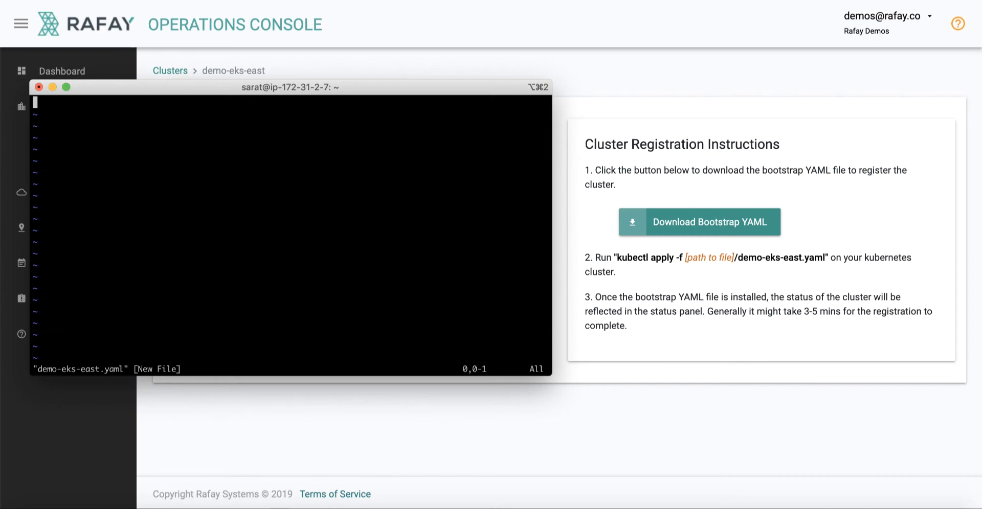
# Run 'kubectl apply -f demo-eks-east.yaml' in Terminal to apply the bootstrap
pyautogui.write('kubectl apply -f demo-eks-east')
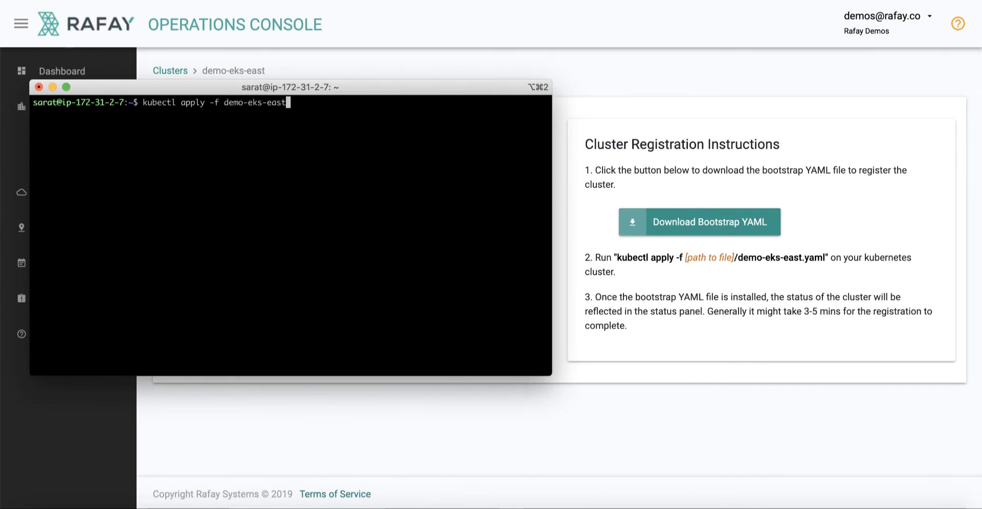
pyautogui.write('.yaml')
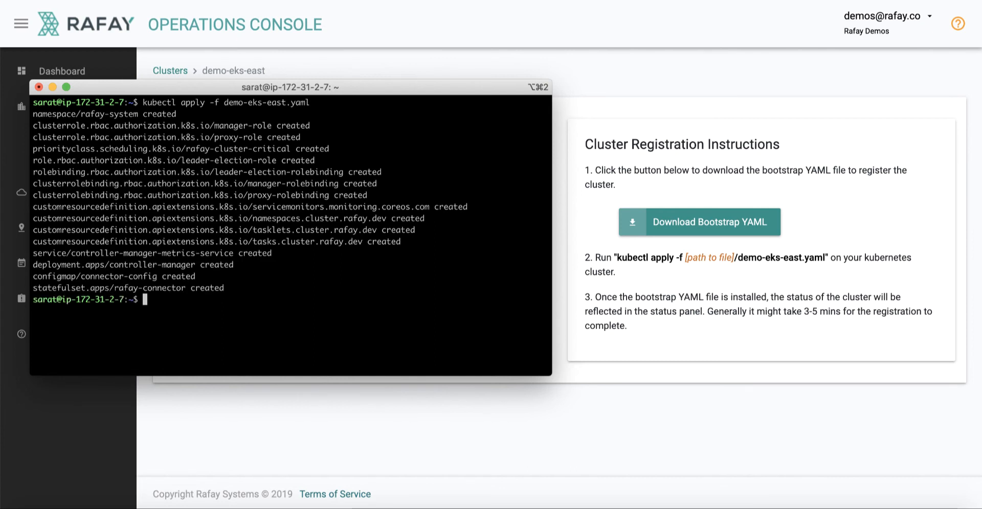
pyautogui.moveTo(484, 60)
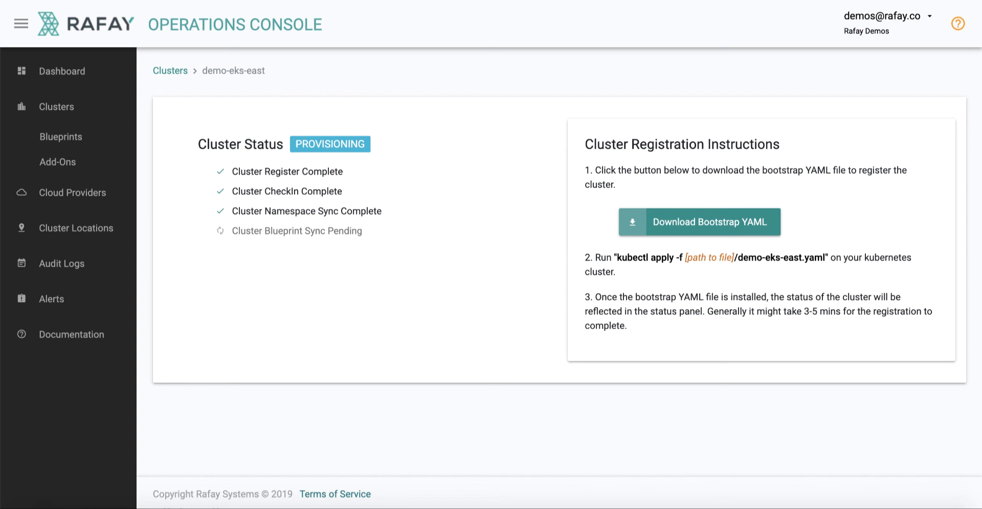
# Inspect node ip-192-168-17-14.ec2.internal, then return to the cluster overview
pyautogui.click(460, 100)
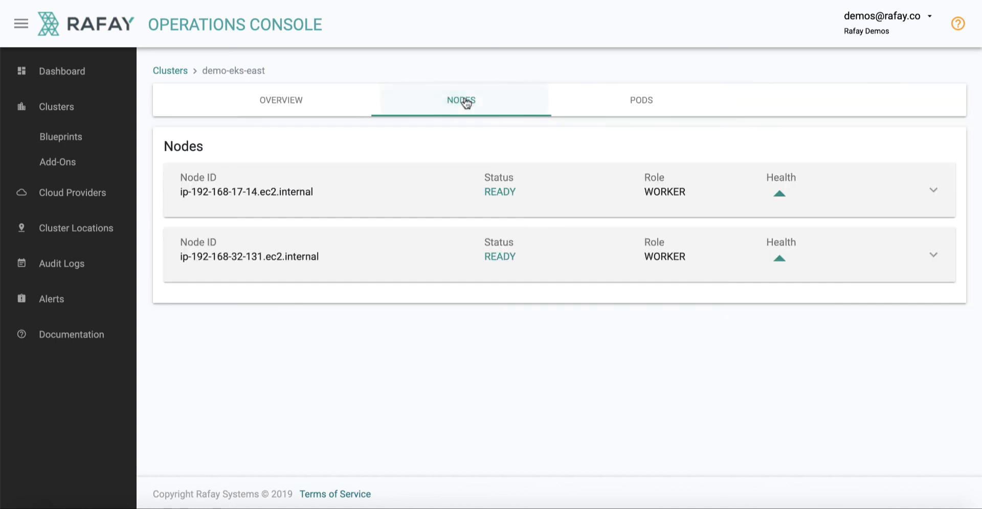
pyautogui.click(932, 189)
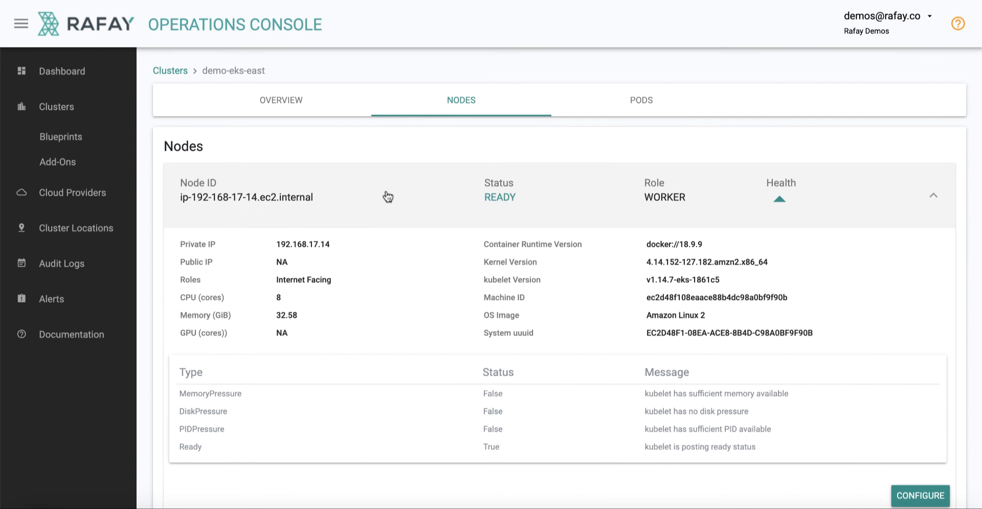
pyautogui.click(280, 101)
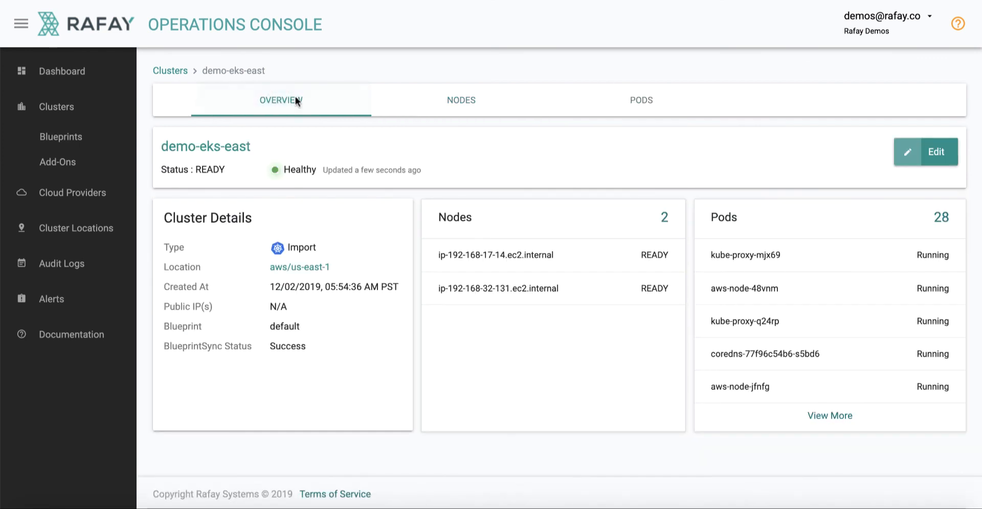